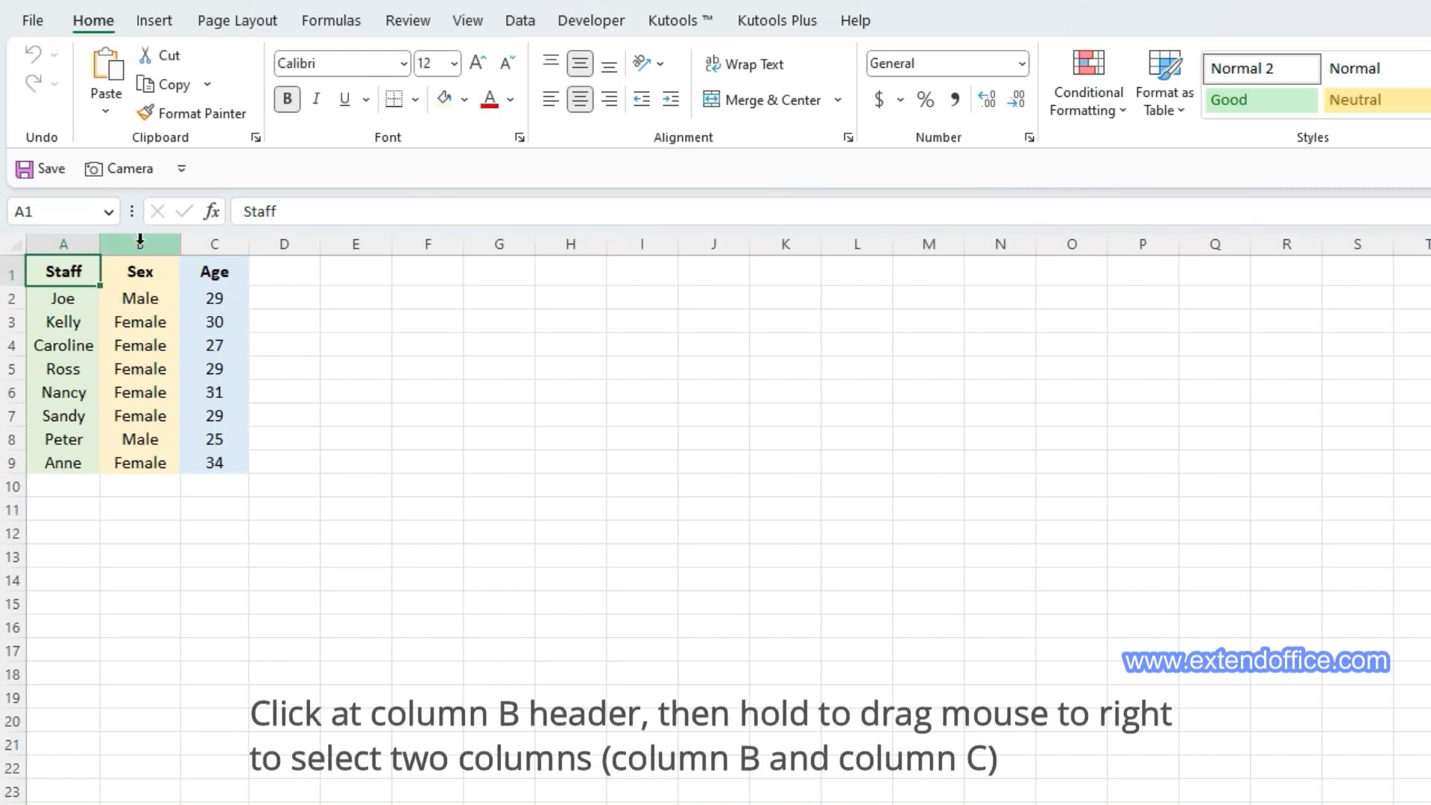
Insert blank columns before the Sex column using the context menu on the Sex and Age columns
{"action": "left_click", "coordinate": [140, 244]}
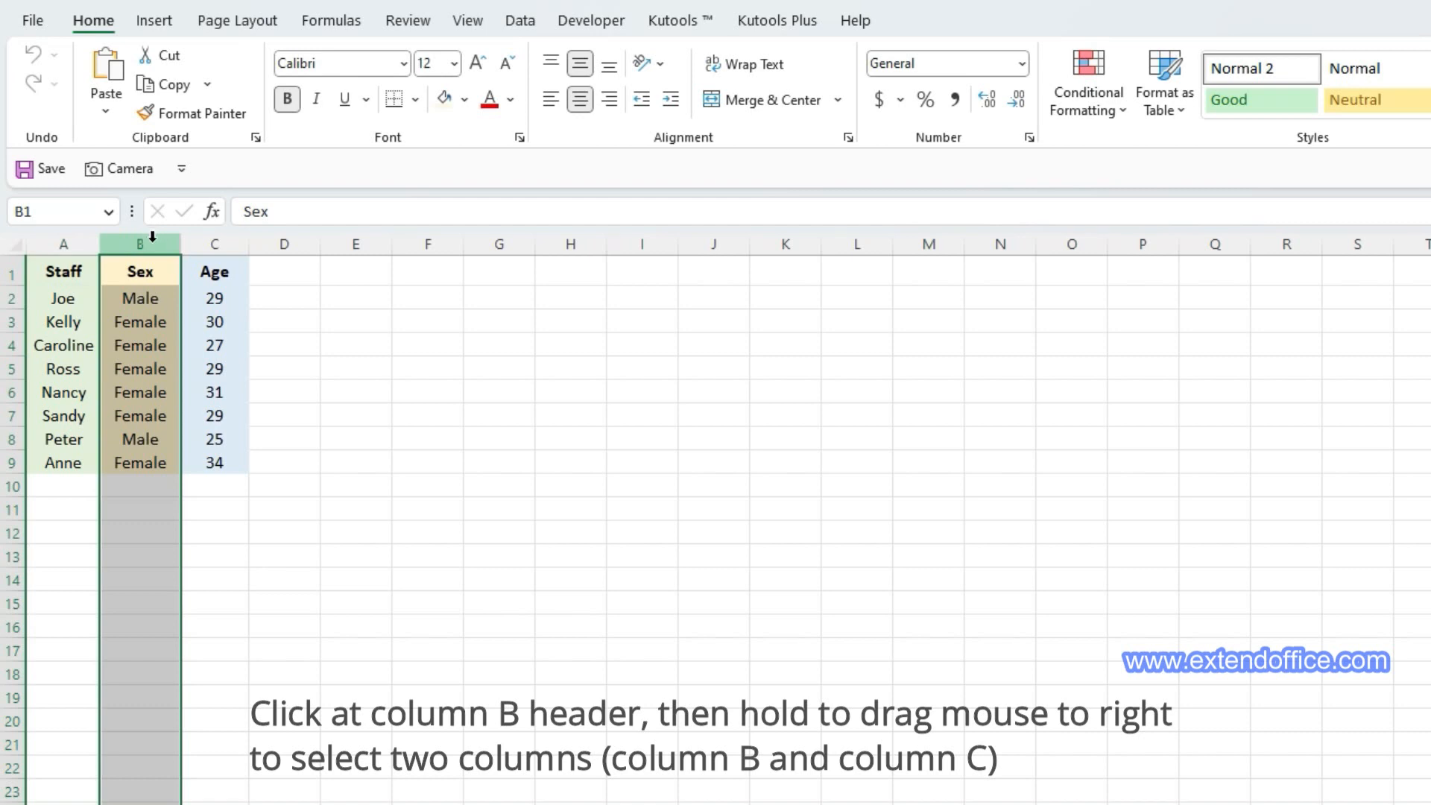
{"action": "left_click_drag", "start_coordinate": [139, 243], "coordinate": [214, 243]}
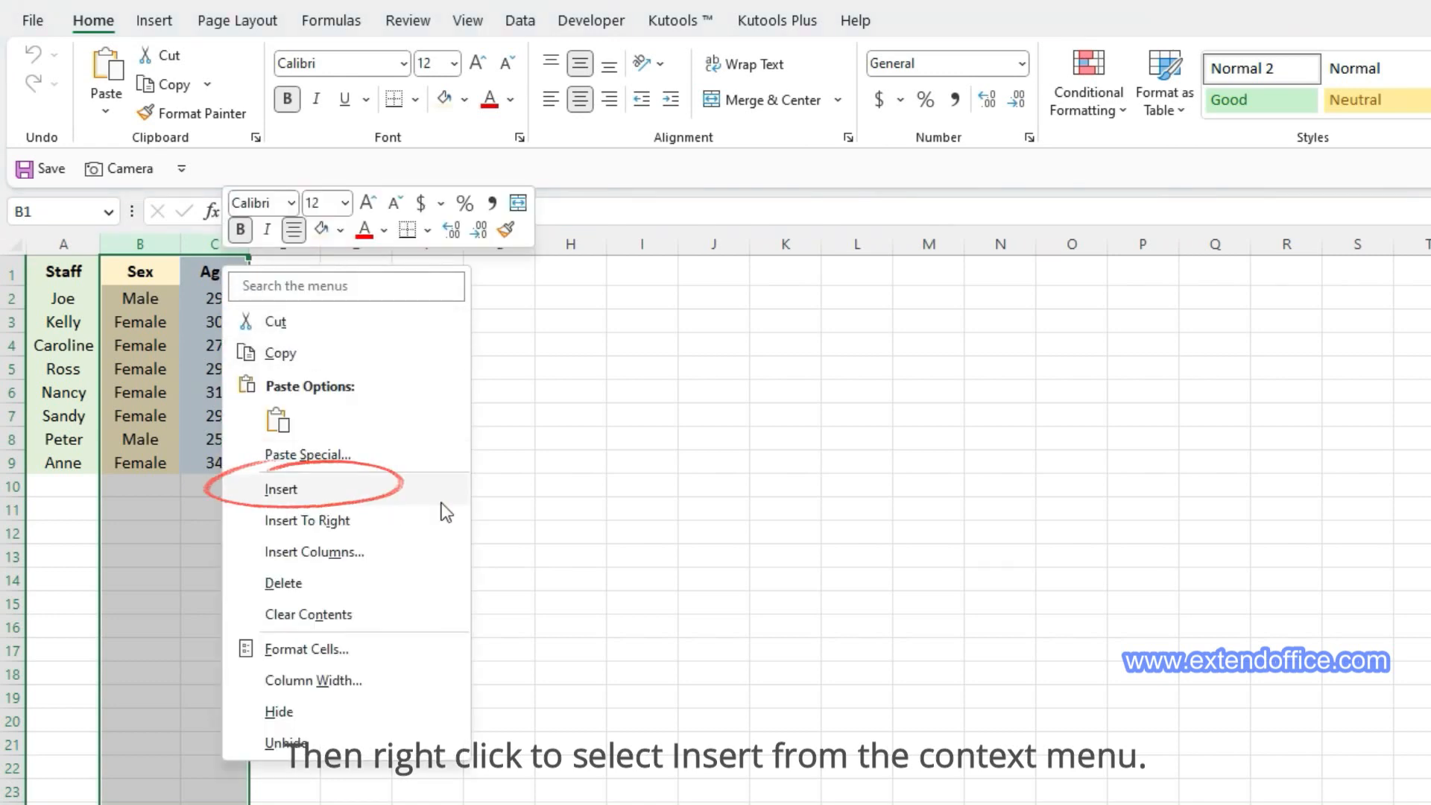
{"action": "left_click", "coordinate": [280, 489]}
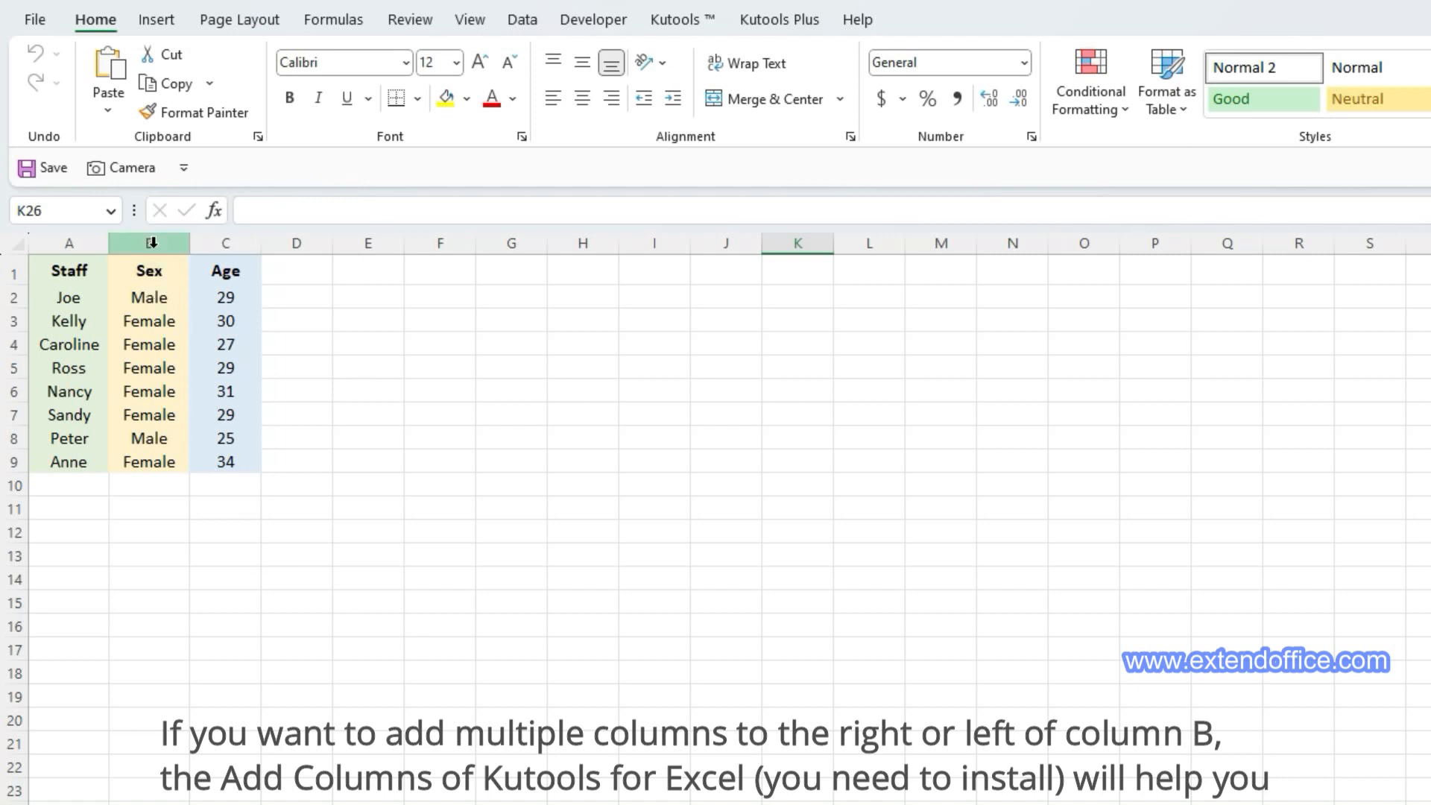
Add 2 blank columns to the right of the Sex column with Kutools Add Columns
{"action": "left_click", "coordinate": [149, 245]}
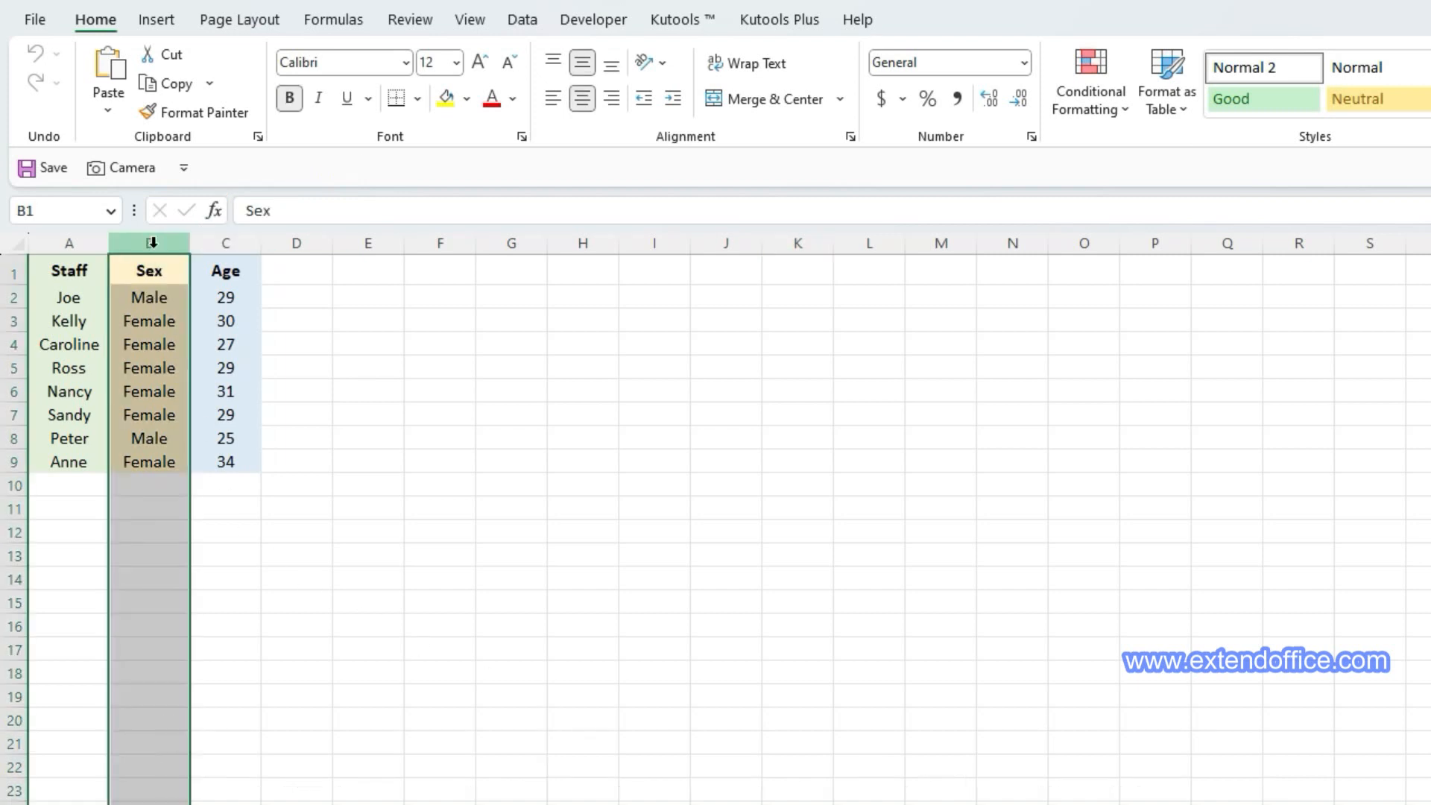
{"action": "right_click", "coordinate": [148, 243]}
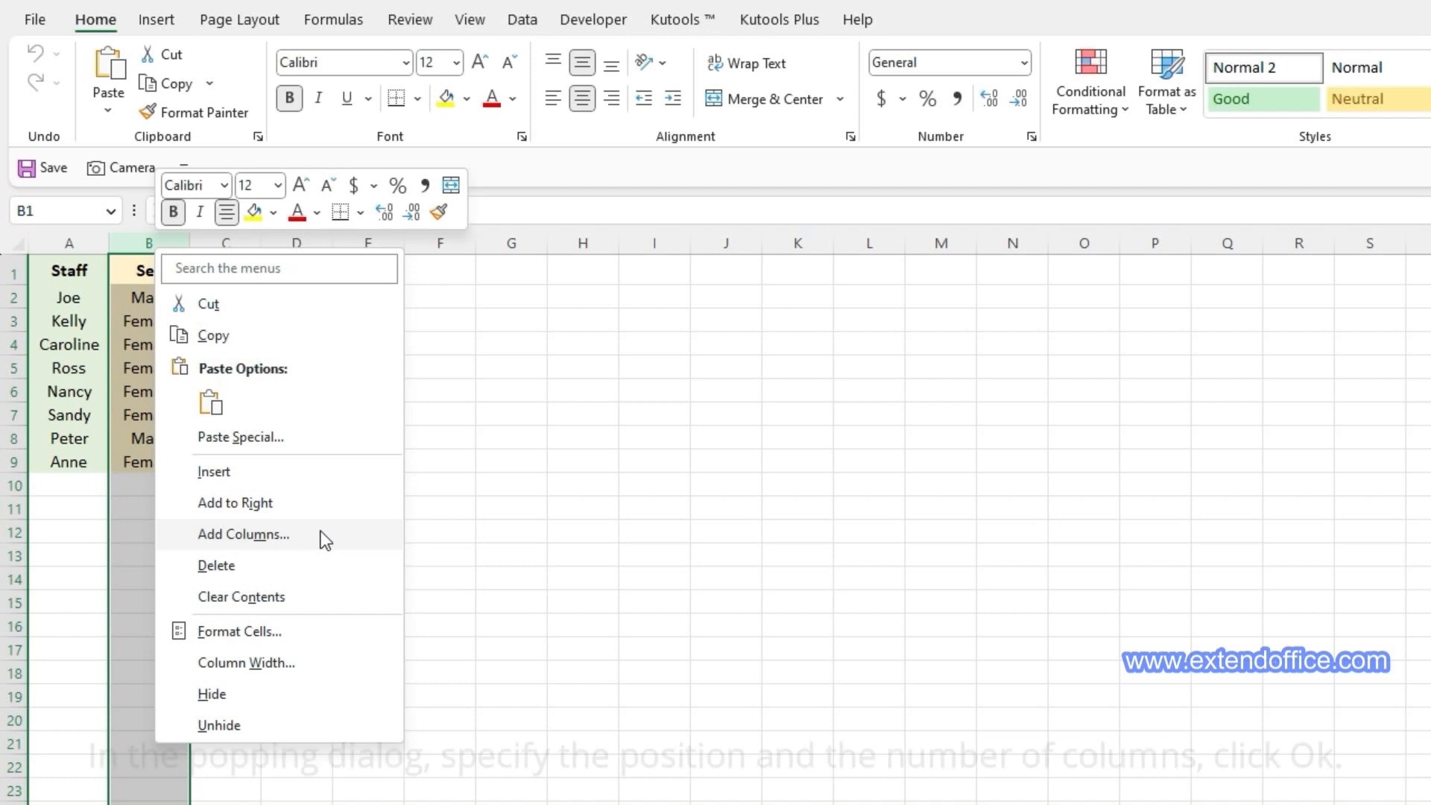
{"action": "left_click", "coordinate": [243, 534]}
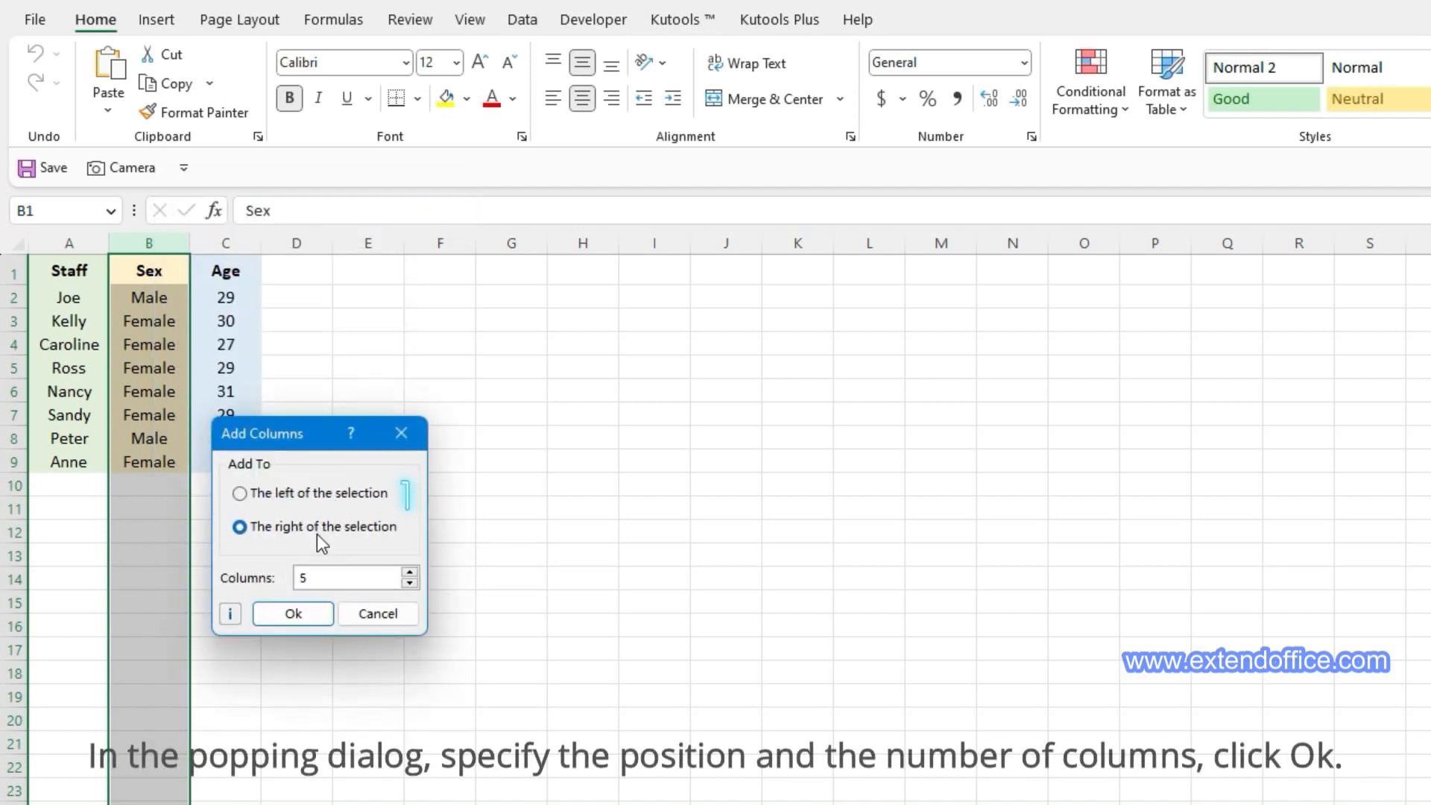
{"action": "left_click", "coordinate": [238, 493]}
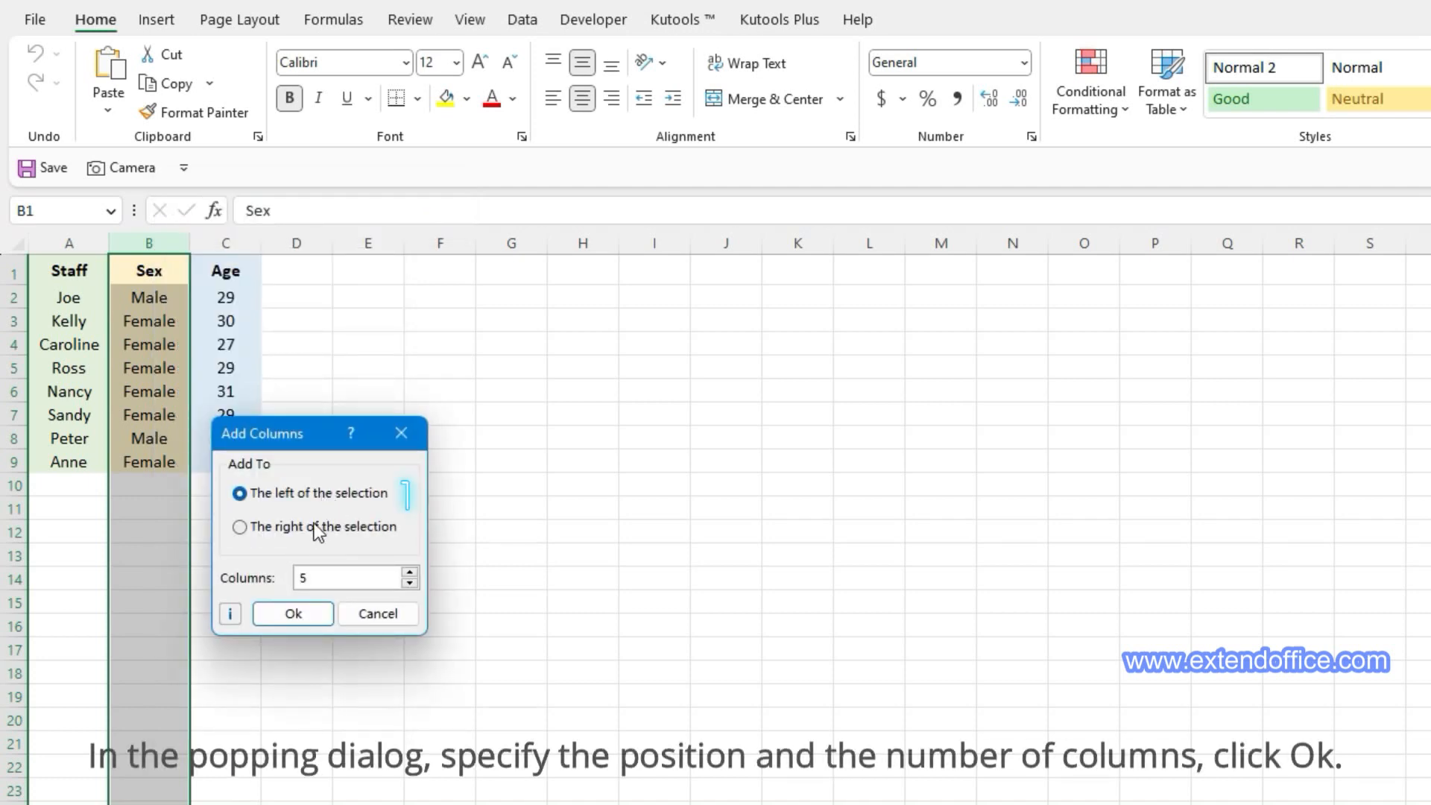
{"action": "left_click", "coordinate": [239, 528]}
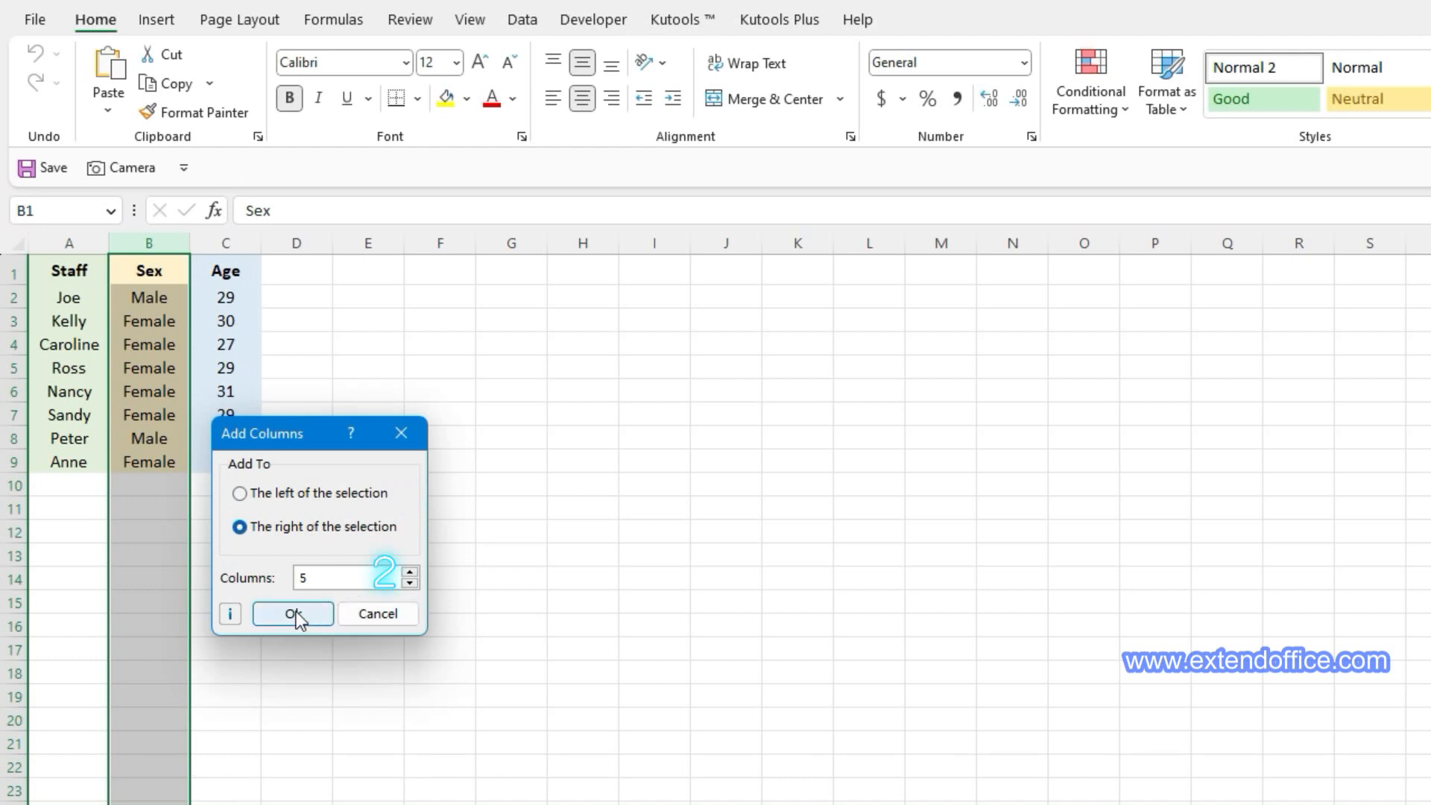
{"action": "left_click", "coordinate": [292, 614]}
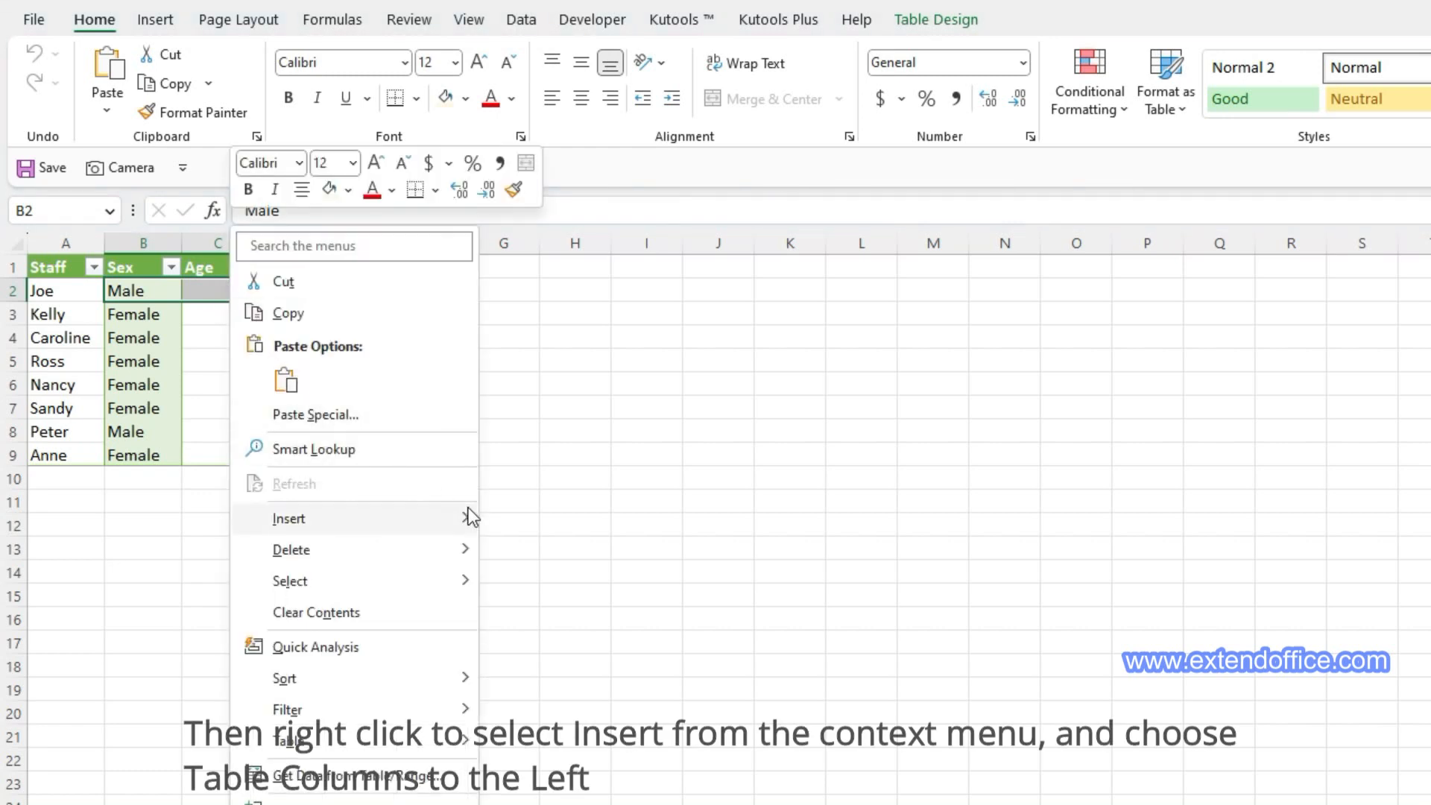
{"action": "mouse_move", "coordinate": [289, 519]}
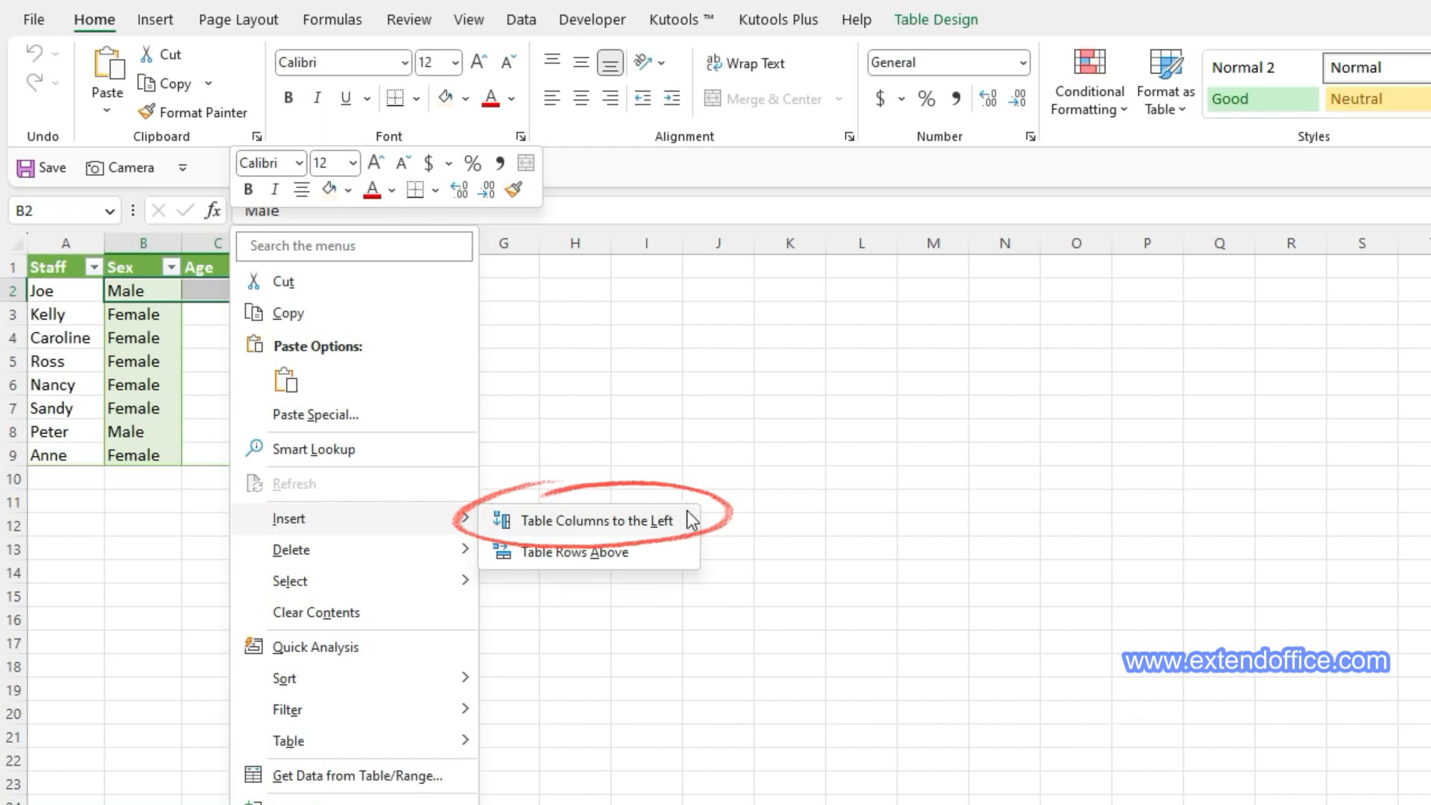
Insert a table column to the left of the Sex column from cell B2
{"action": "left_click", "coordinate": [597, 520]}
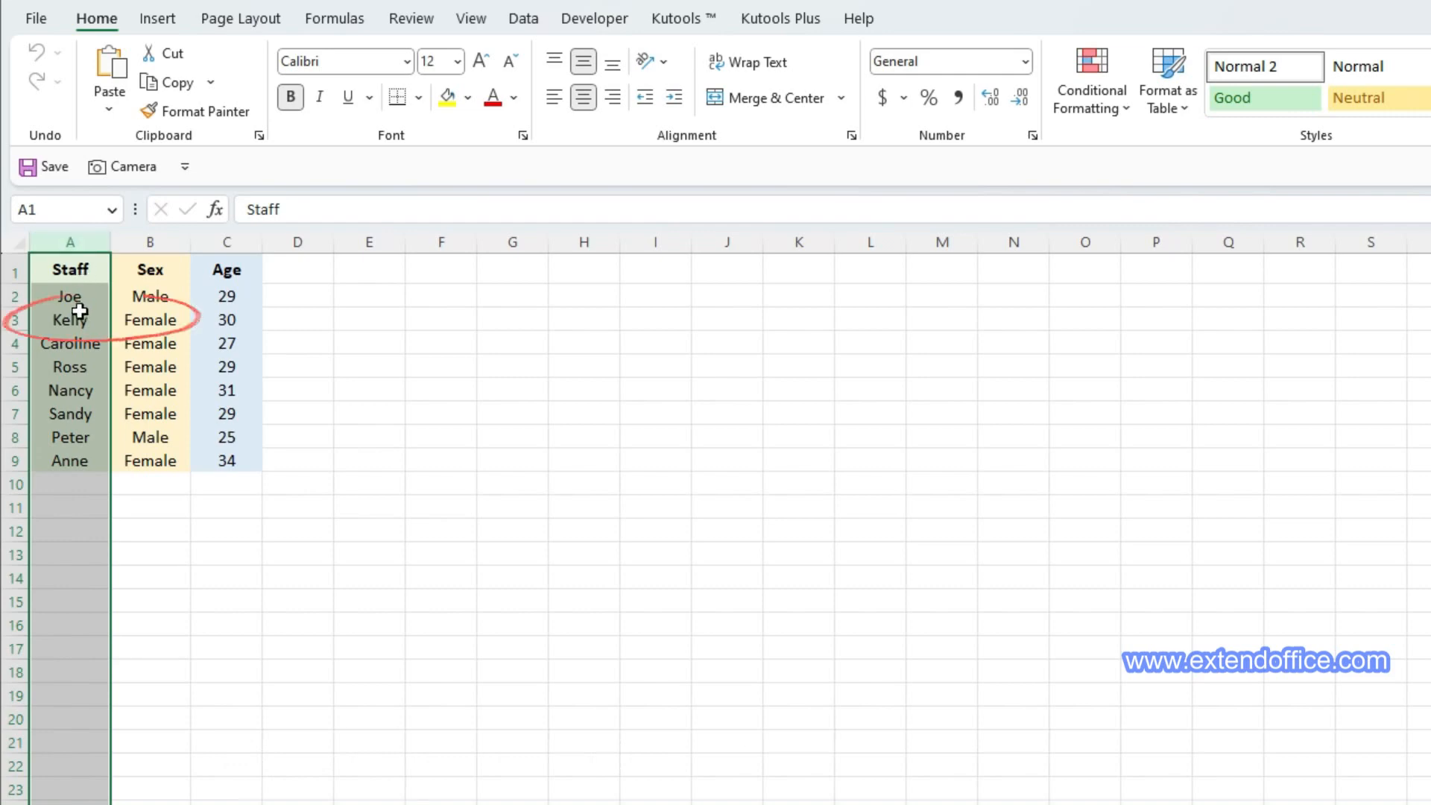
Select a cell in column A and bring up the VBA editor with Alt+F11
{"action": "left_click", "coordinate": [70, 319]}
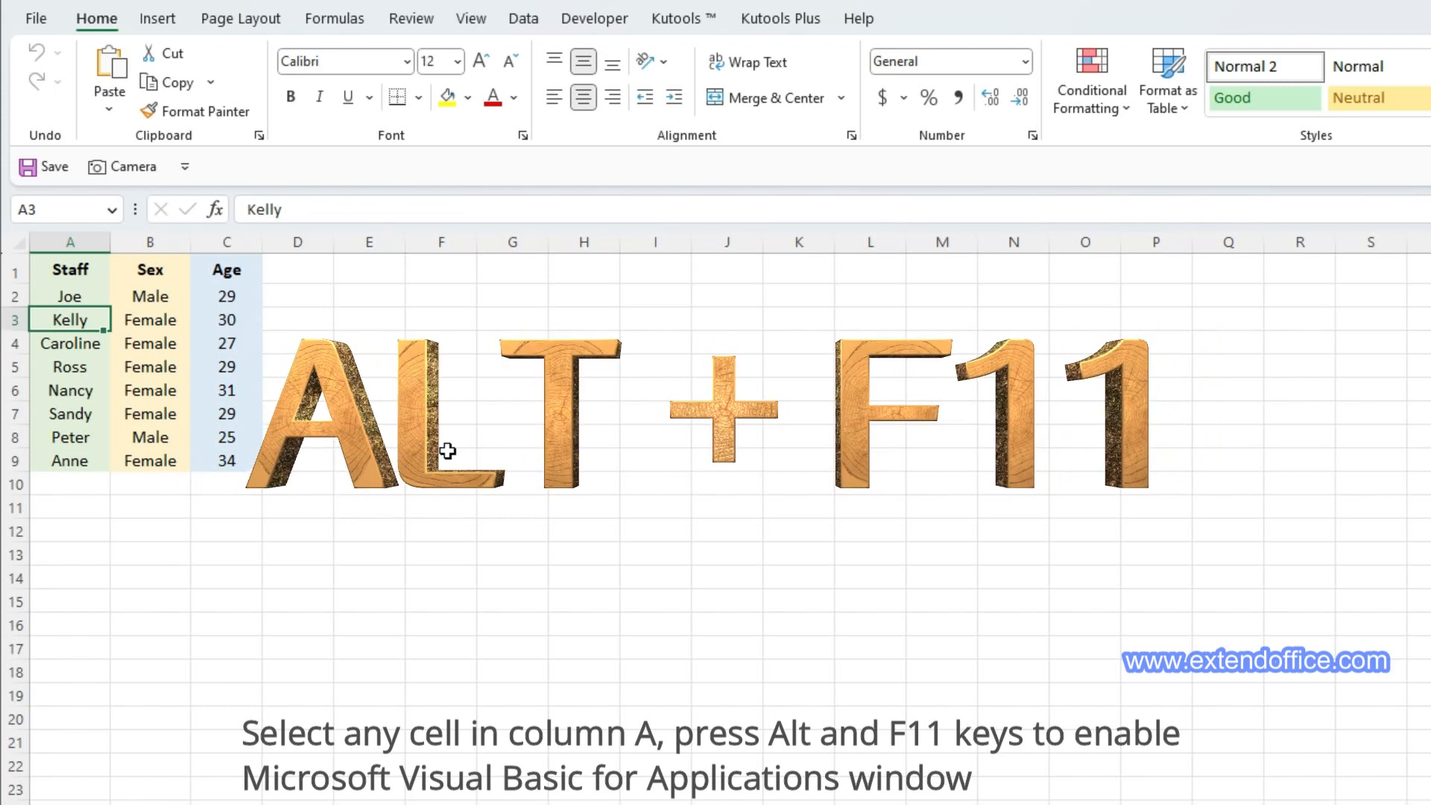
{"action": "key", "text": "Alt+F11"}
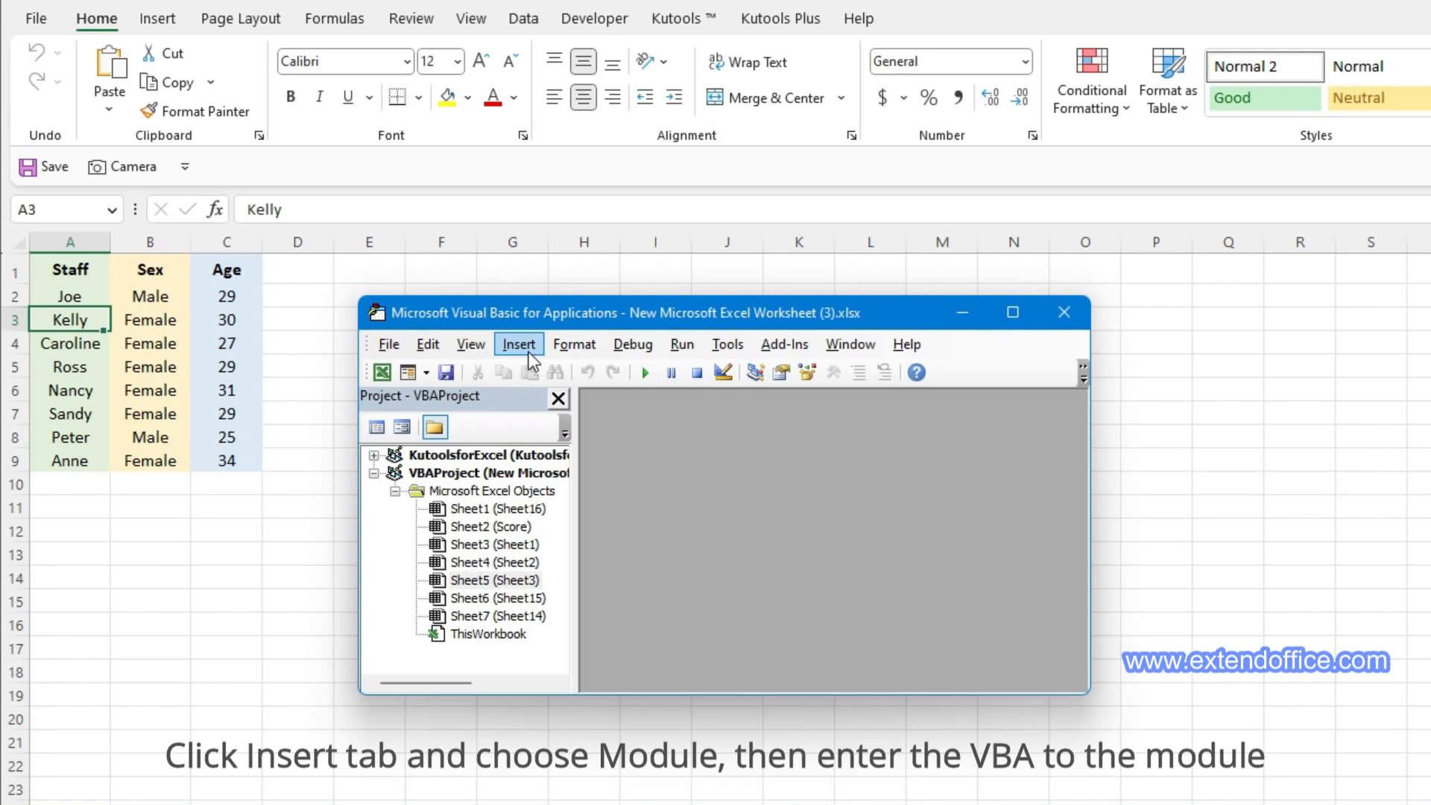
Create a new module holding the InsertToRight macro and run it to add a blank column right of Staff
{"action": "left_click", "coordinate": [519, 345]}
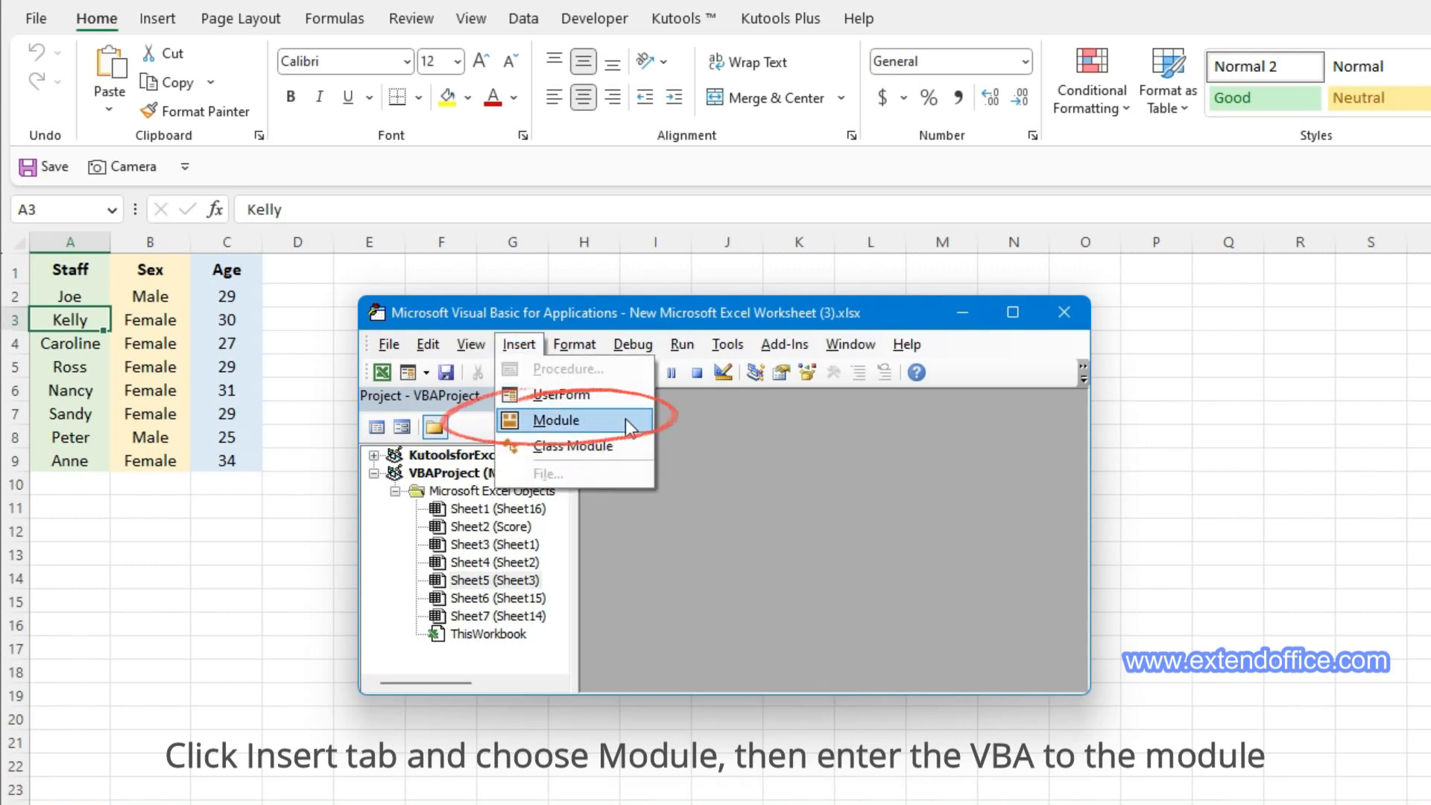
{"action": "left_click", "coordinate": [555, 421]}
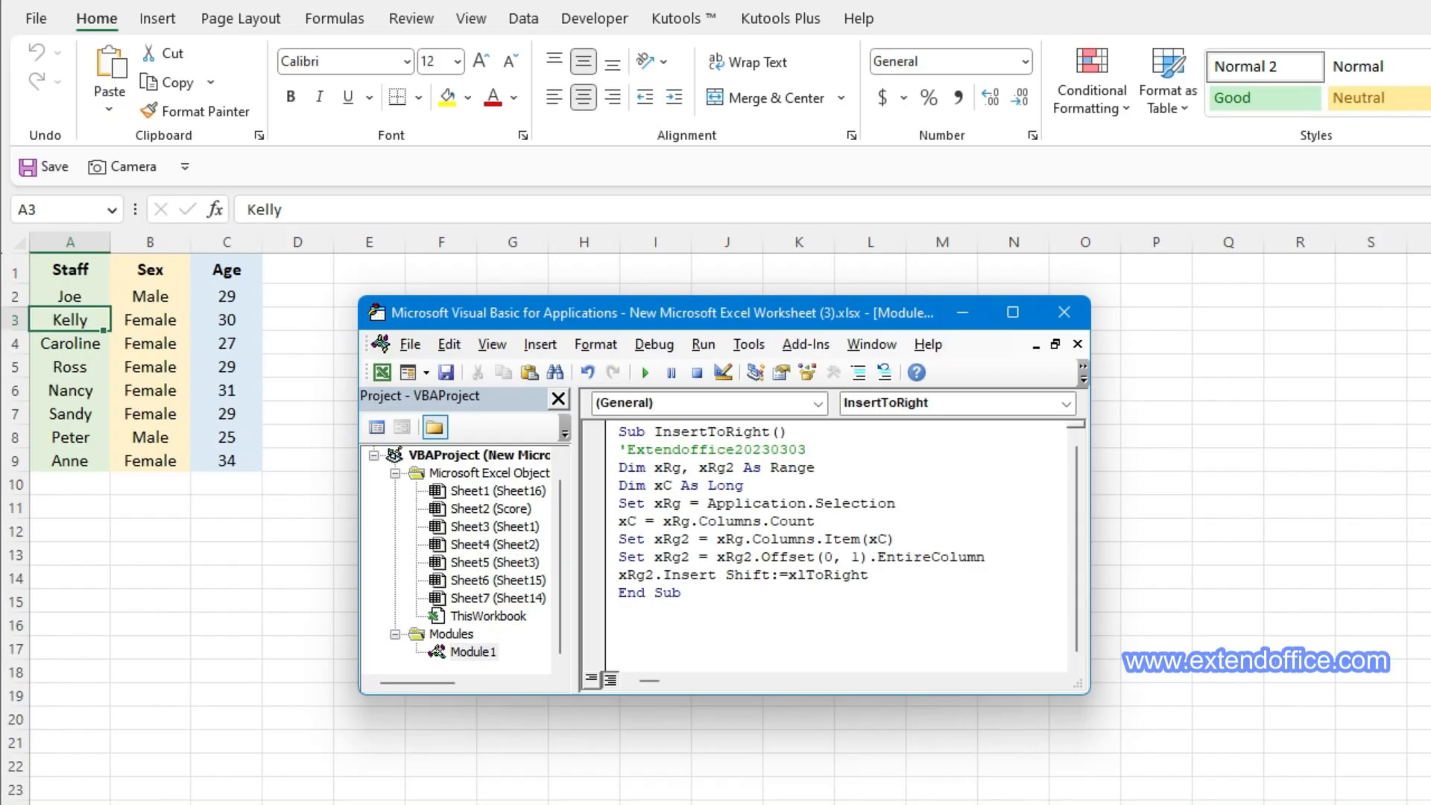
{"action": "mouse_move", "coordinate": [644, 373]}
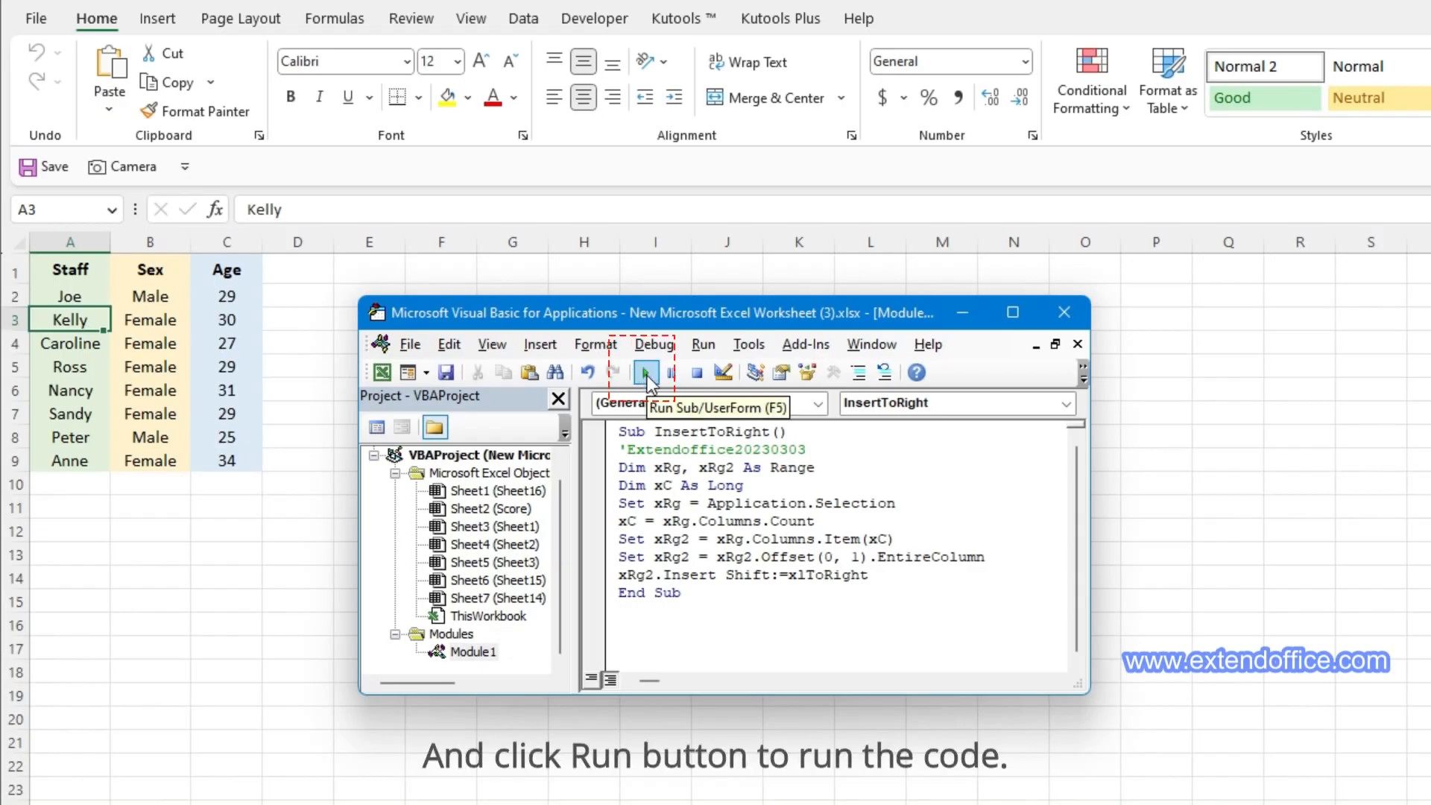
{"action": "left_click", "coordinate": [644, 372]}
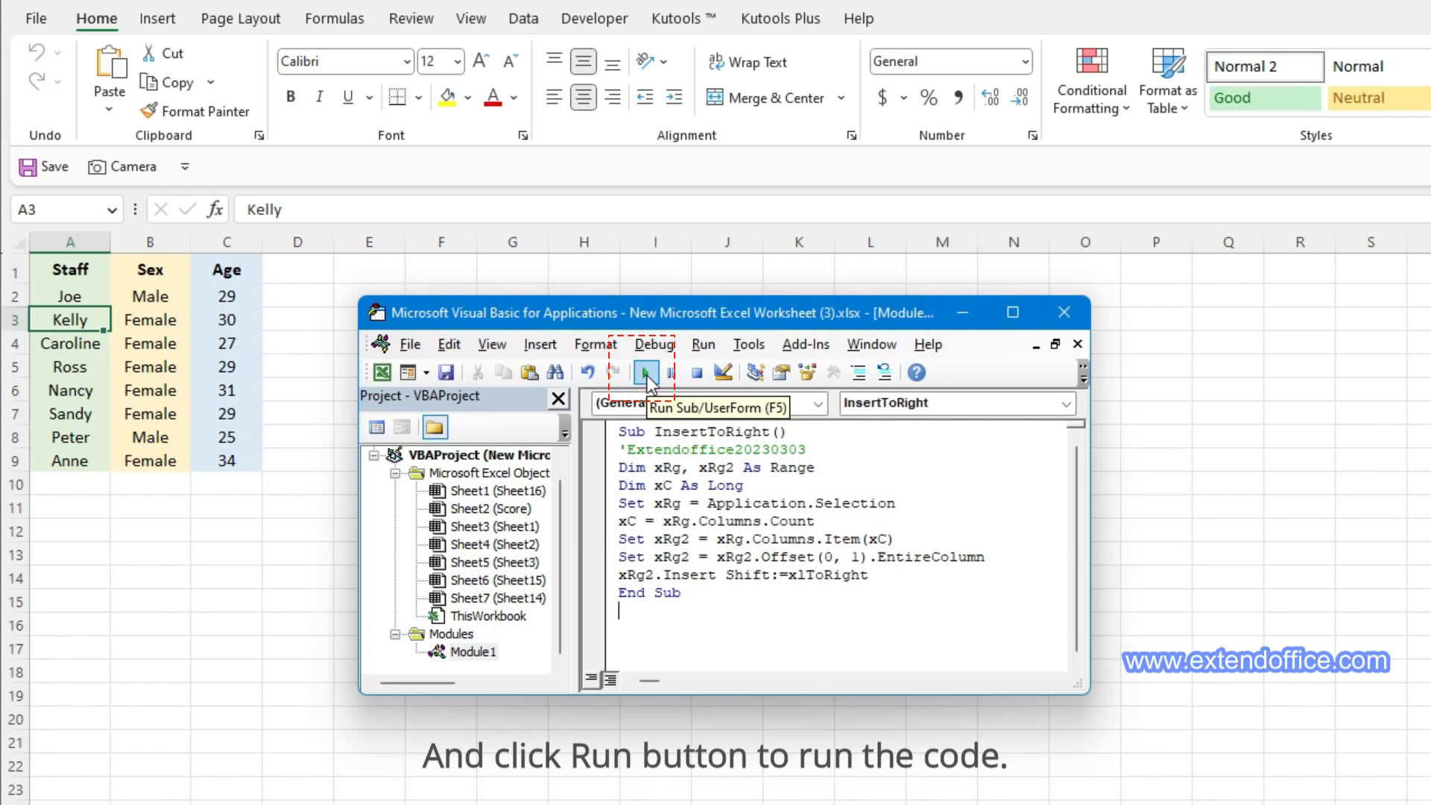
{"action": "left_click", "coordinate": [644, 373]}
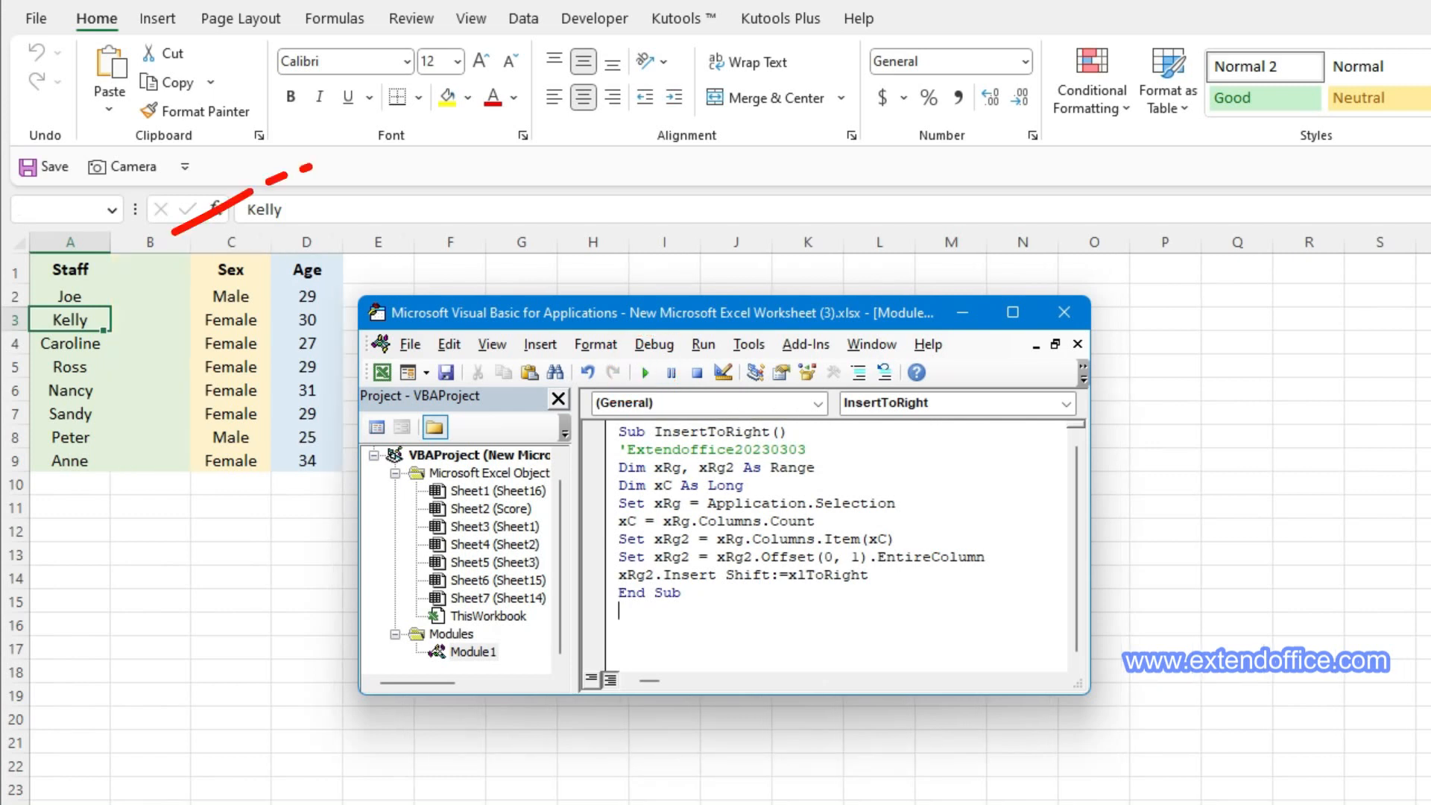